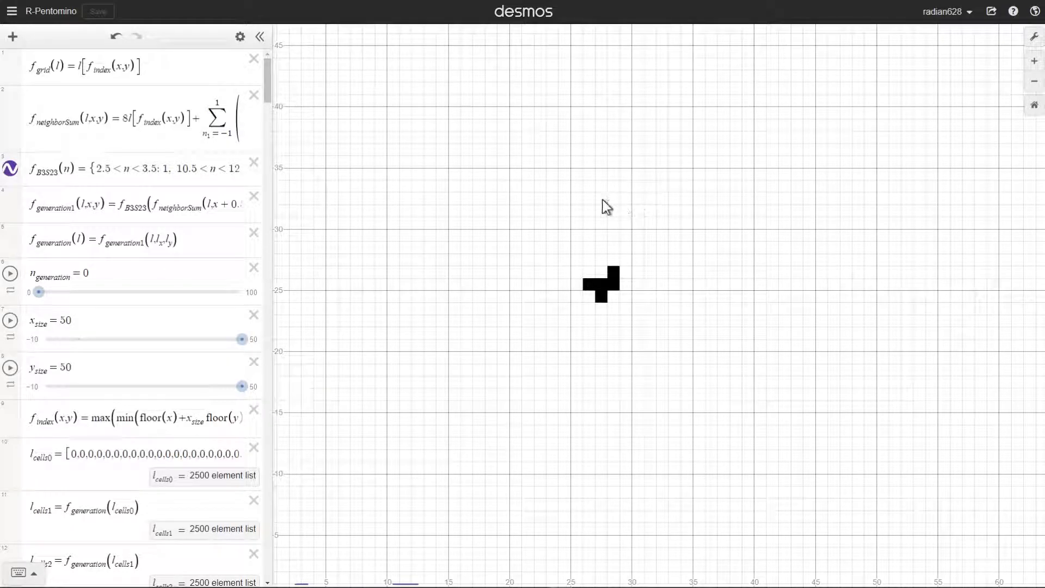
{"action": "mouse_move", "coordinate": [653, 314]}
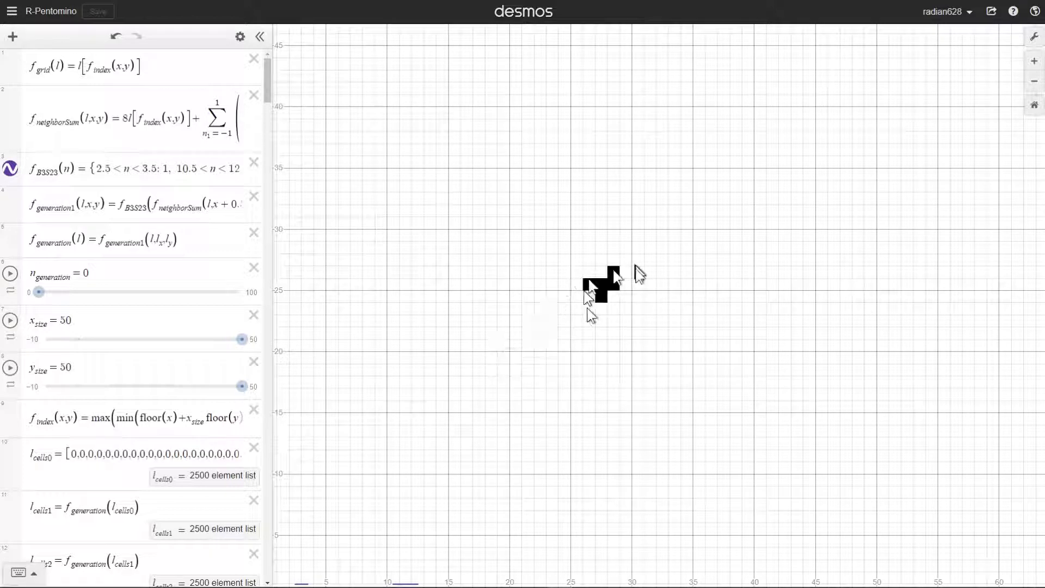
{"action": "mouse_move", "coordinate": [630, 301]}
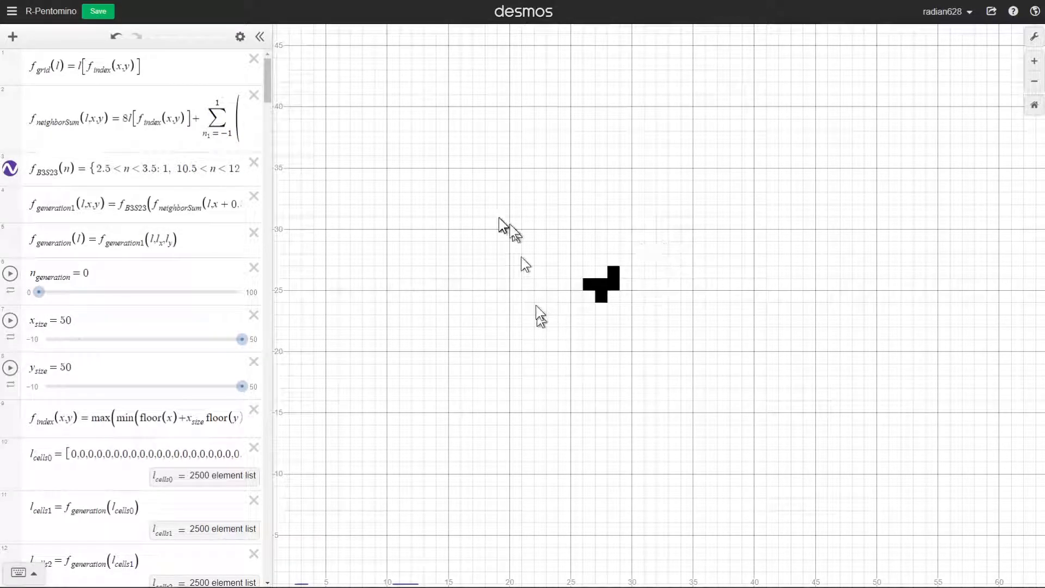
{"action": "mouse_move", "coordinate": [501, 224]}
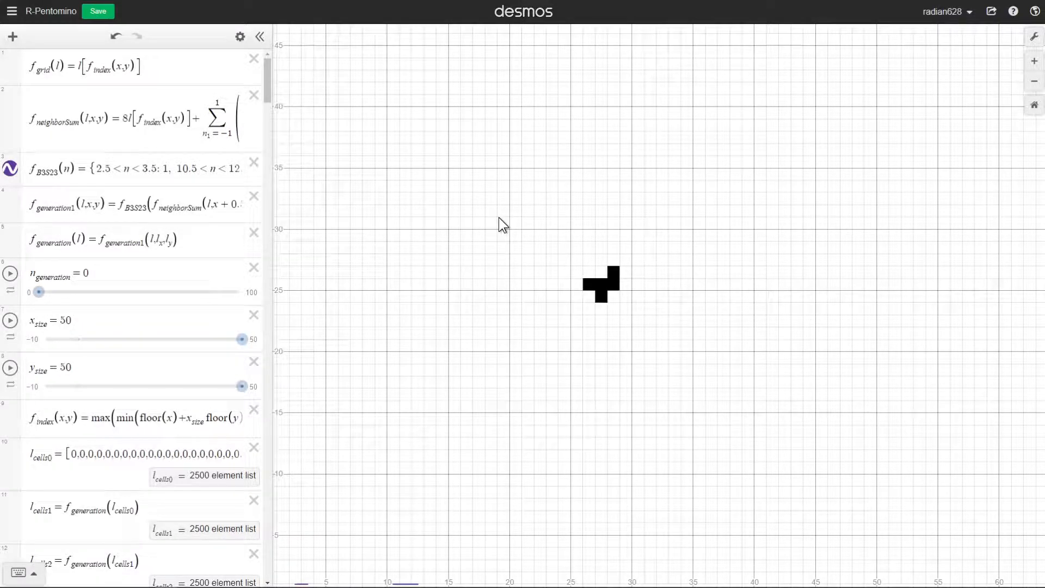
{"action": "mouse_move", "coordinate": [511, 248]}
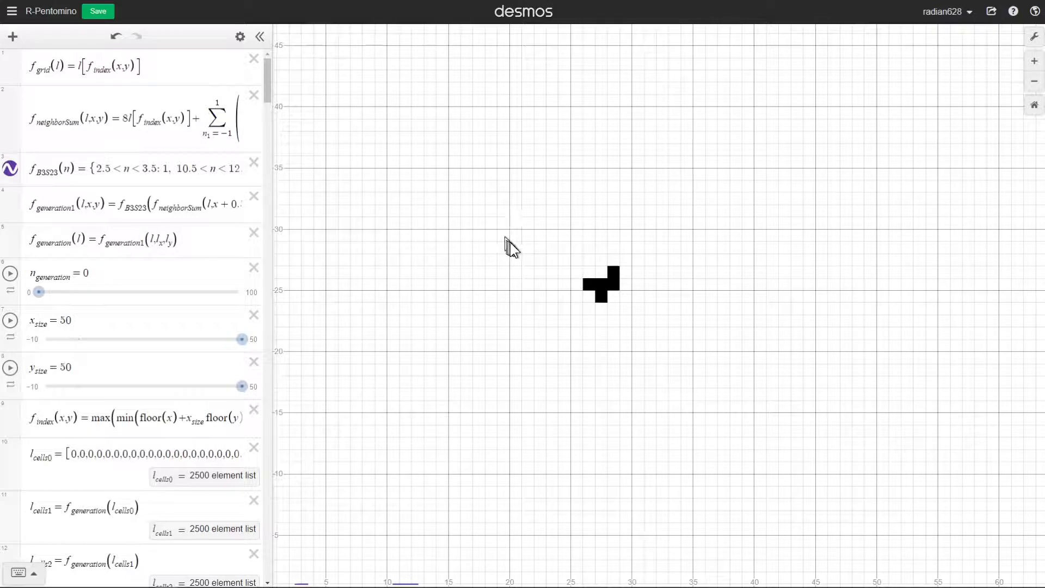
{"action": "mouse_move", "coordinate": [529, 249]}
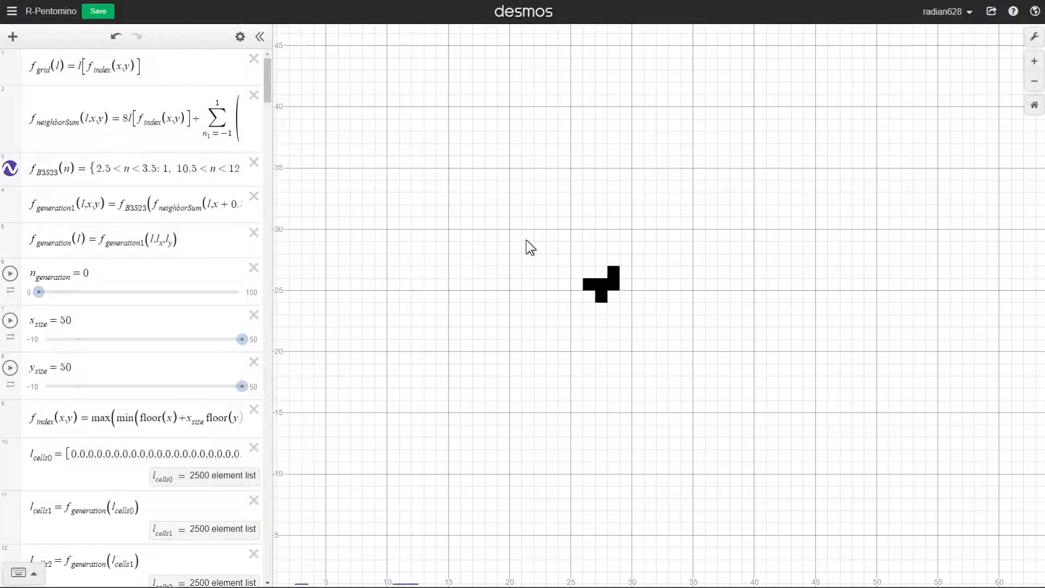
{"action": "scroll", "scroll_direction": "down", "scroll_amount": 3}
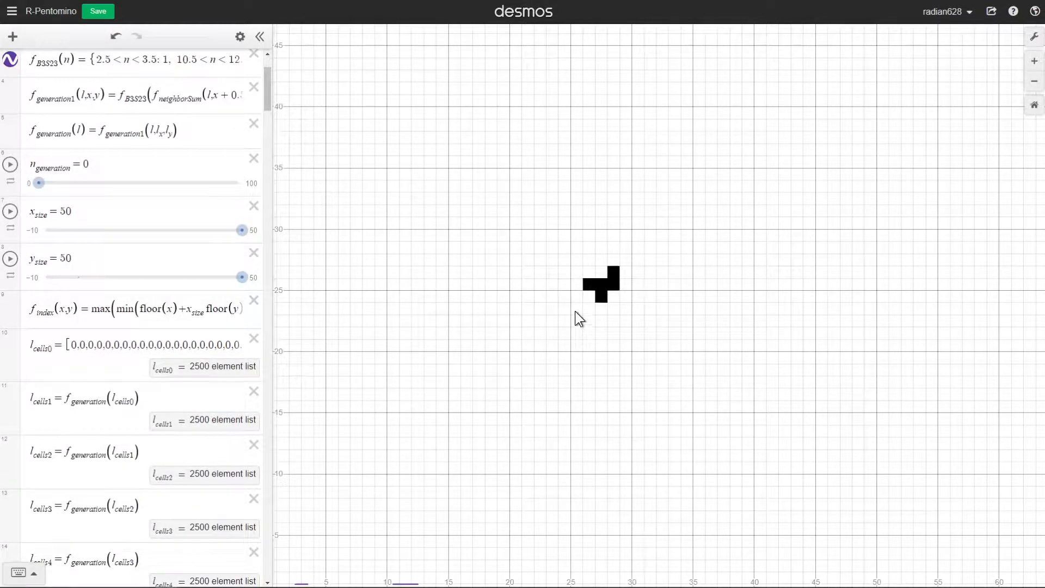
{"action": "mouse_move", "coordinate": [566, 186]}
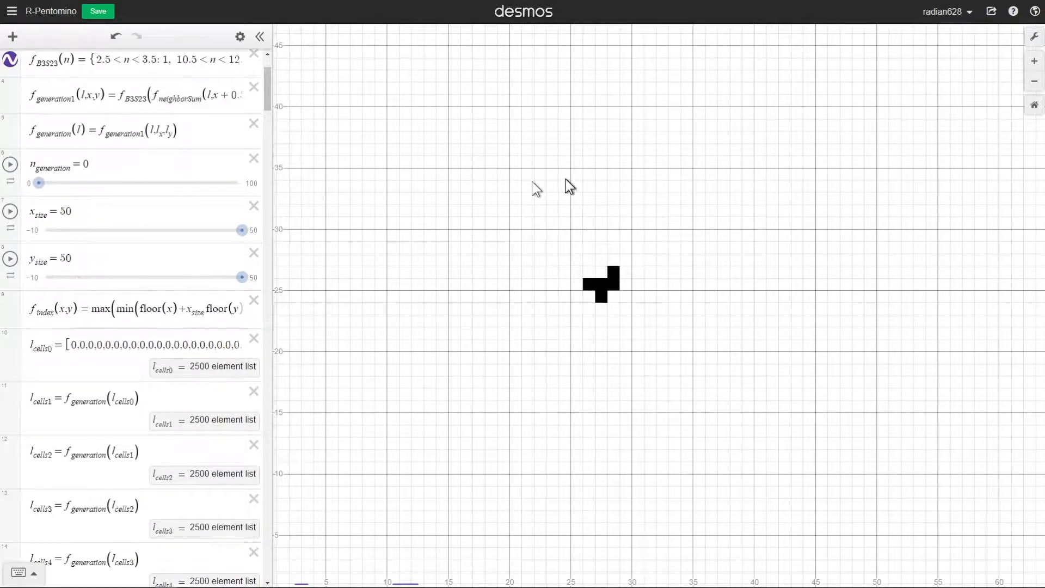
{"action": "mouse_move", "coordinate": [569, 186]}
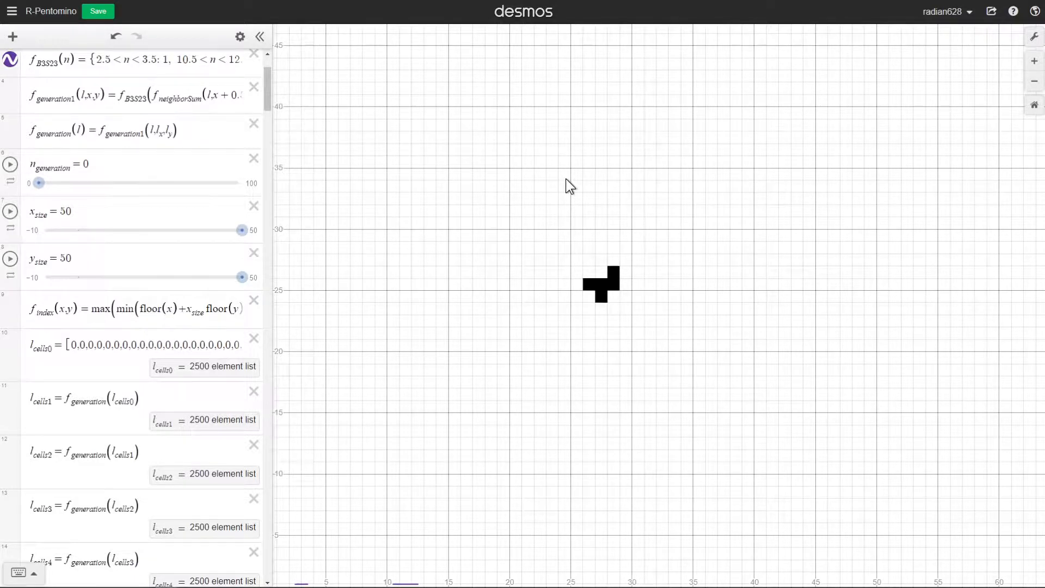
{"action": "mouse_move", "coordinate": [568, 209]}
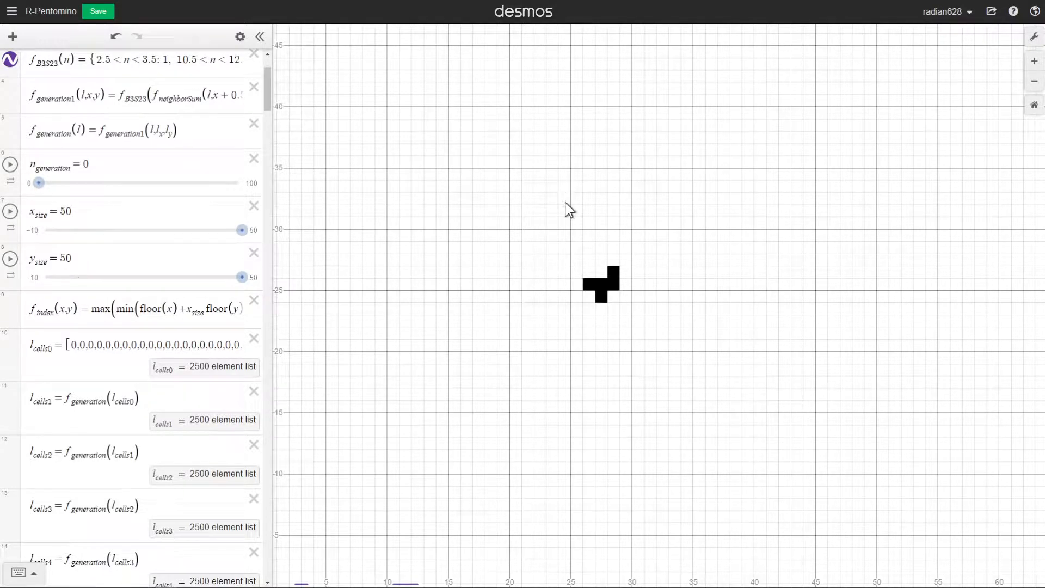
{"action": "scroll", "scroll_direction": "down", "scroll_amount": 3}
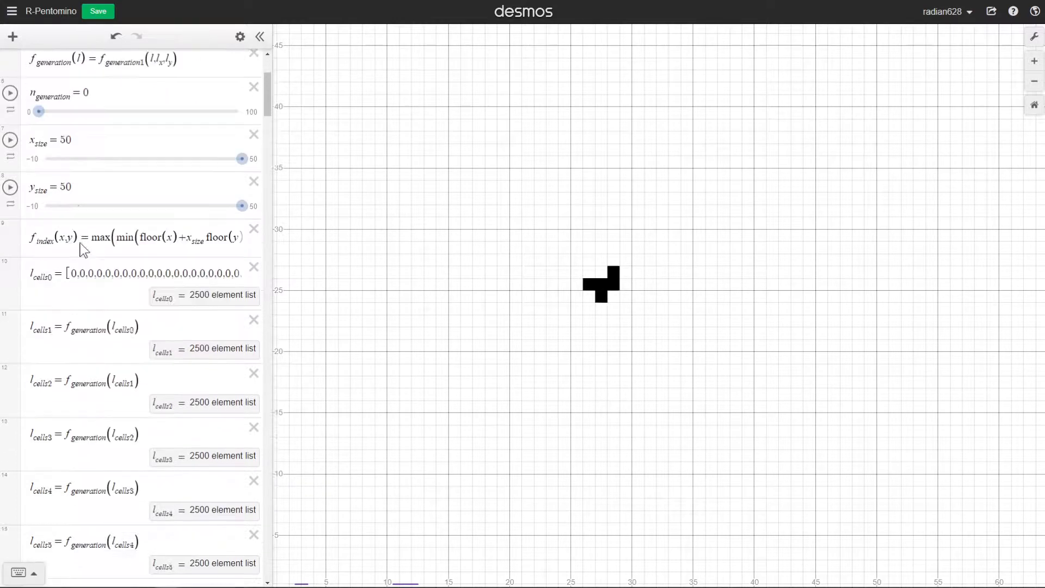
{"action": "scroll", "scroll_direction": "up", "scroll_amount": 3}
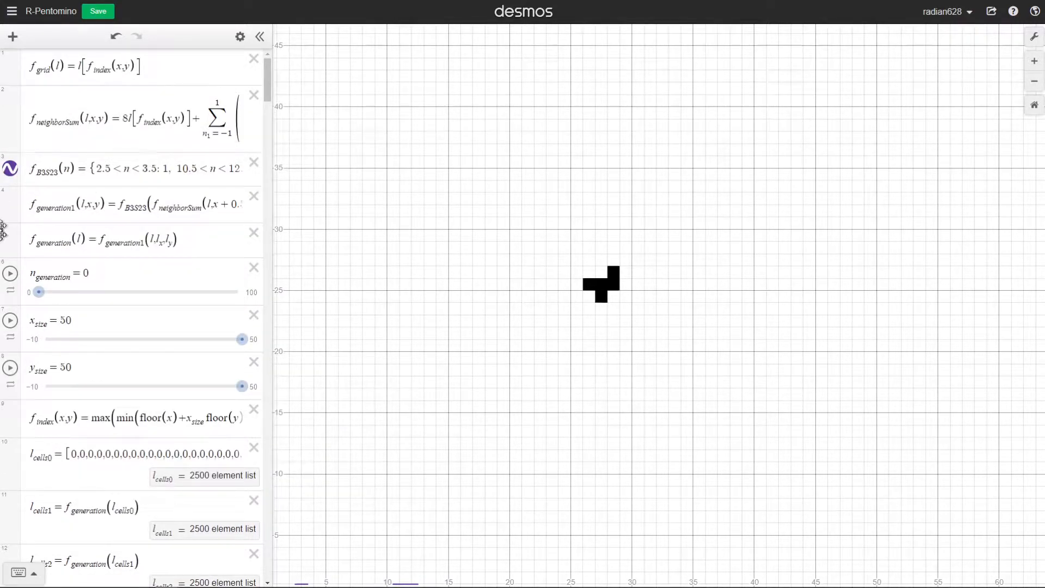
{"action": "mouse_move", "coordinate": [509, 303]}
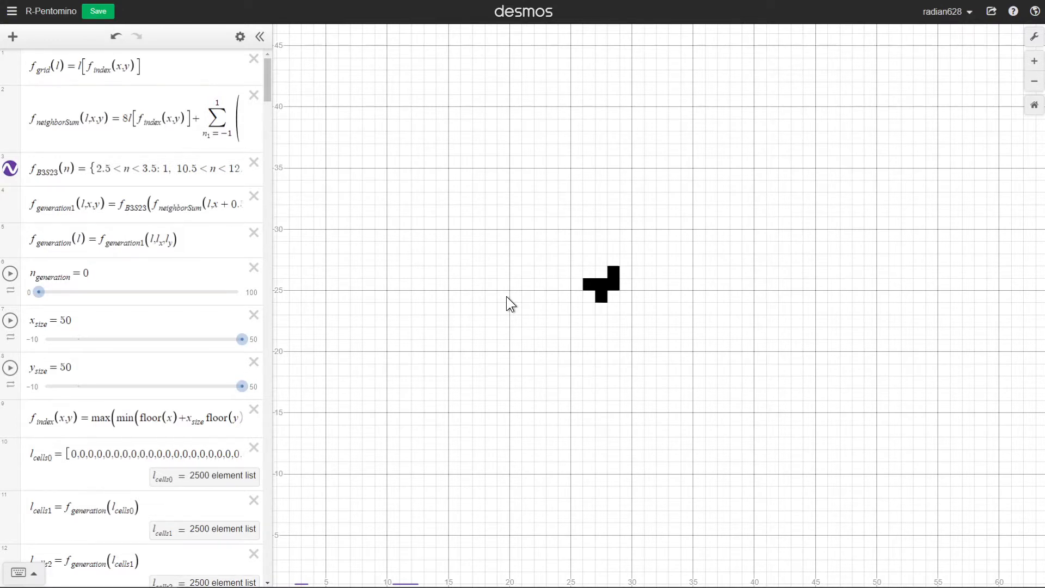
{"action": "mouse_move", "coordinate": [508, 305]}
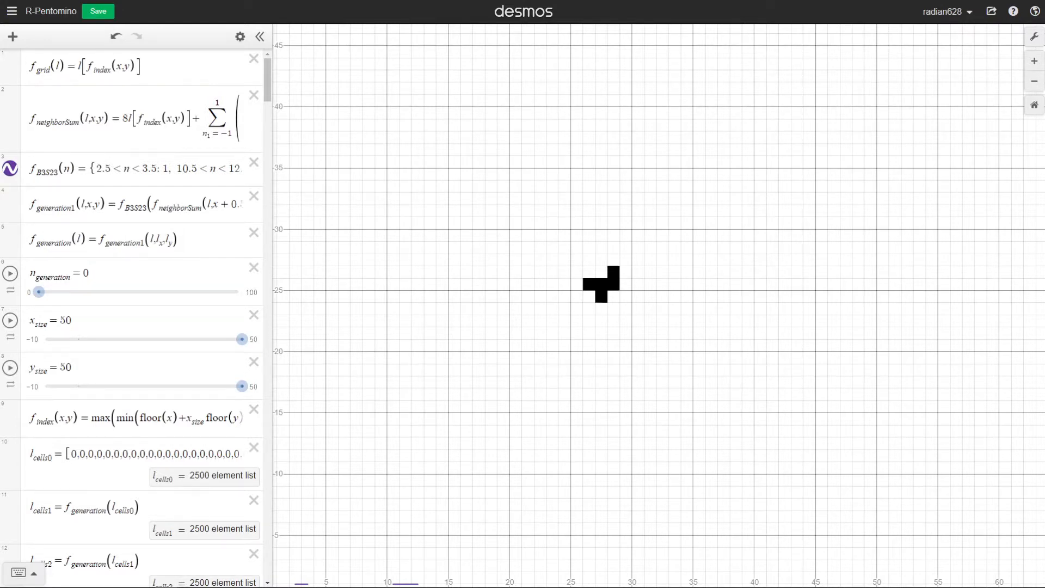